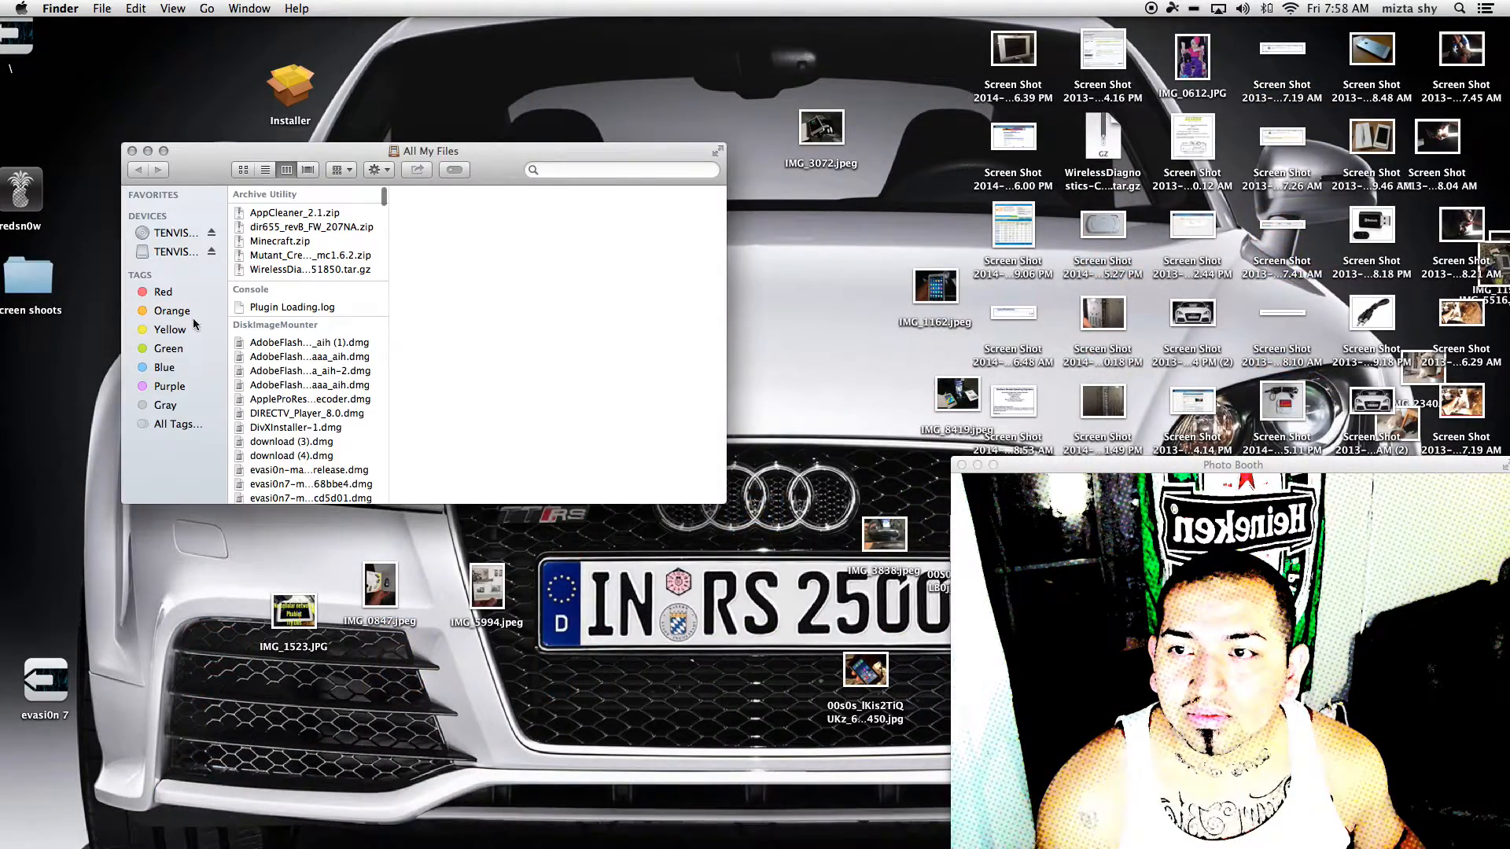
Launch IP Camera Tool from the TENVIS drive's For MAC OS folder.
click(173, 232)
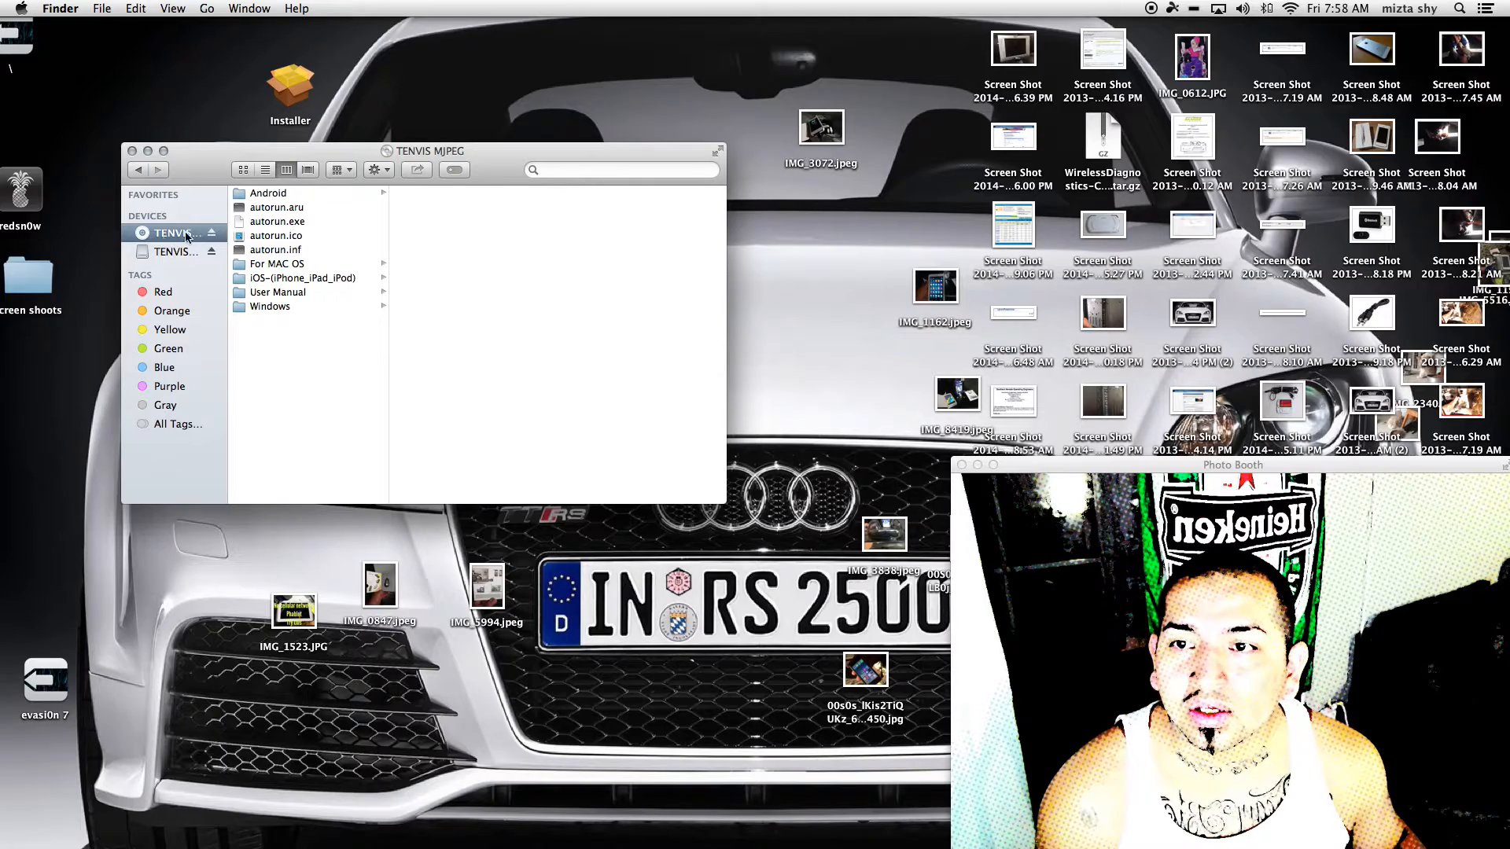
click(277, 263)
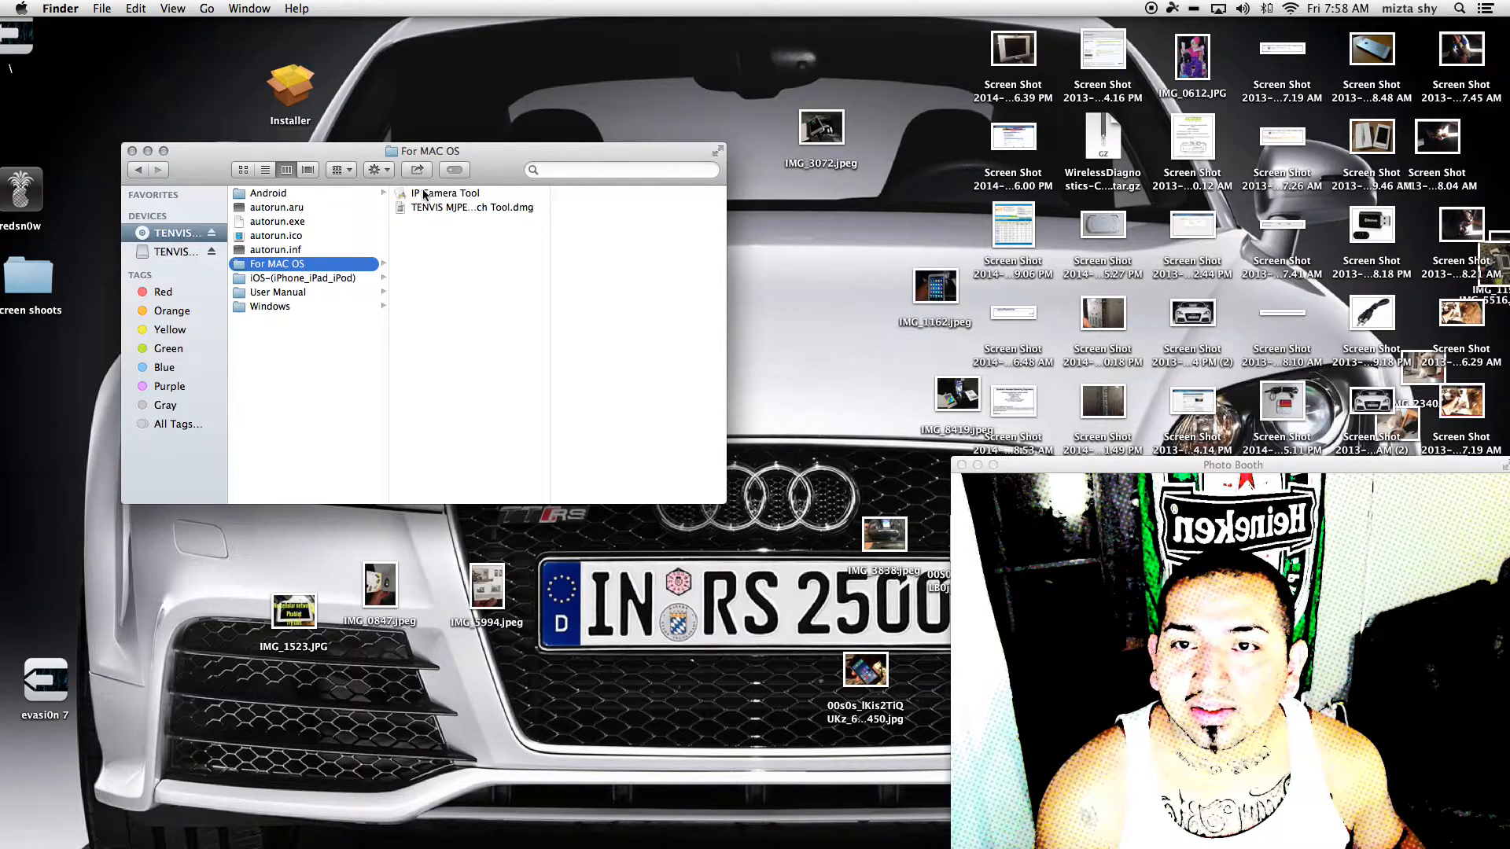
double_click(446, 193)
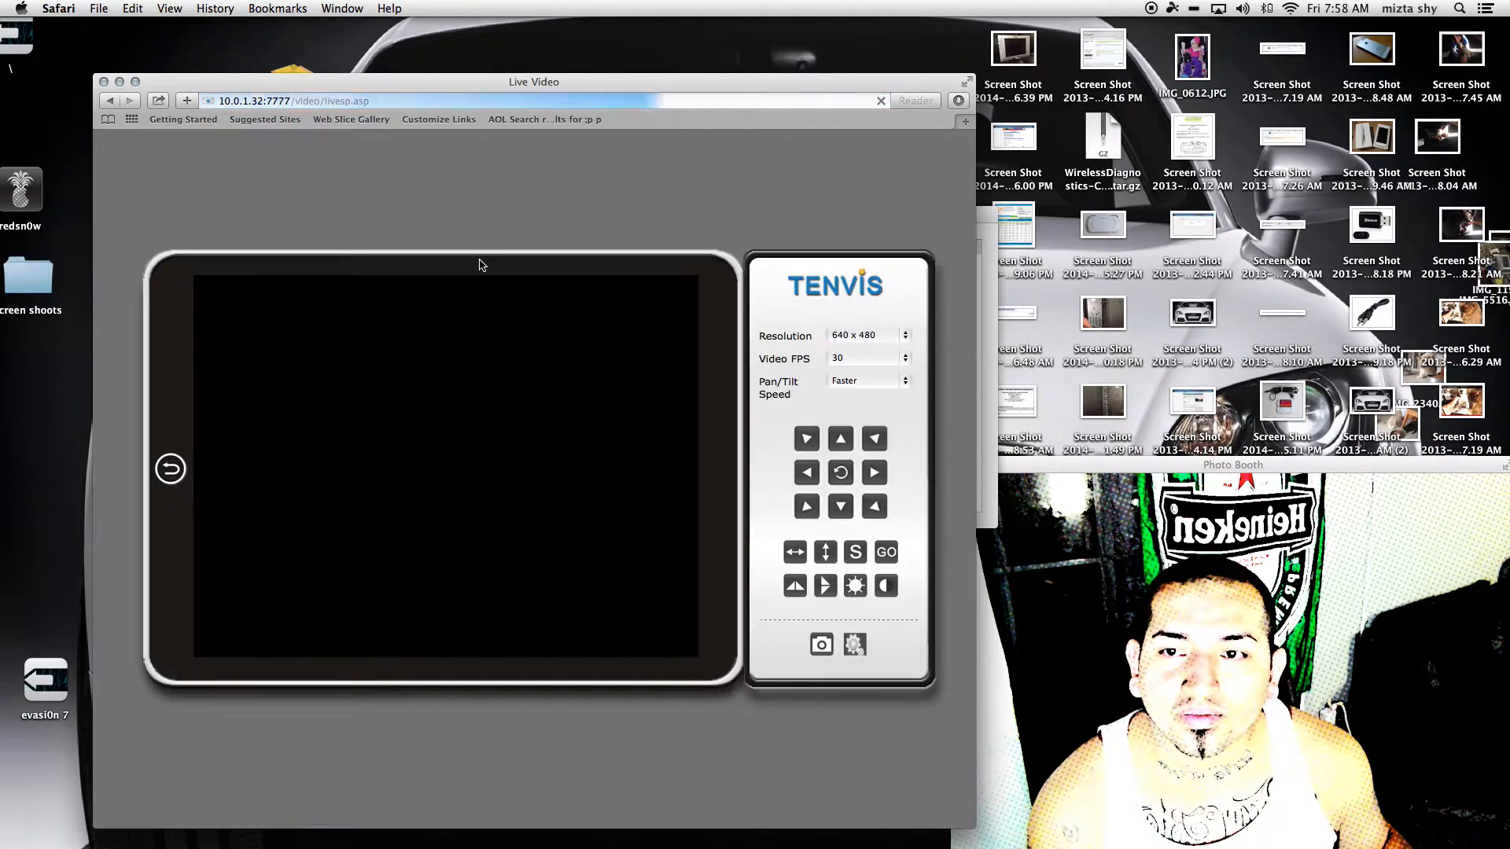
click(853, 644)
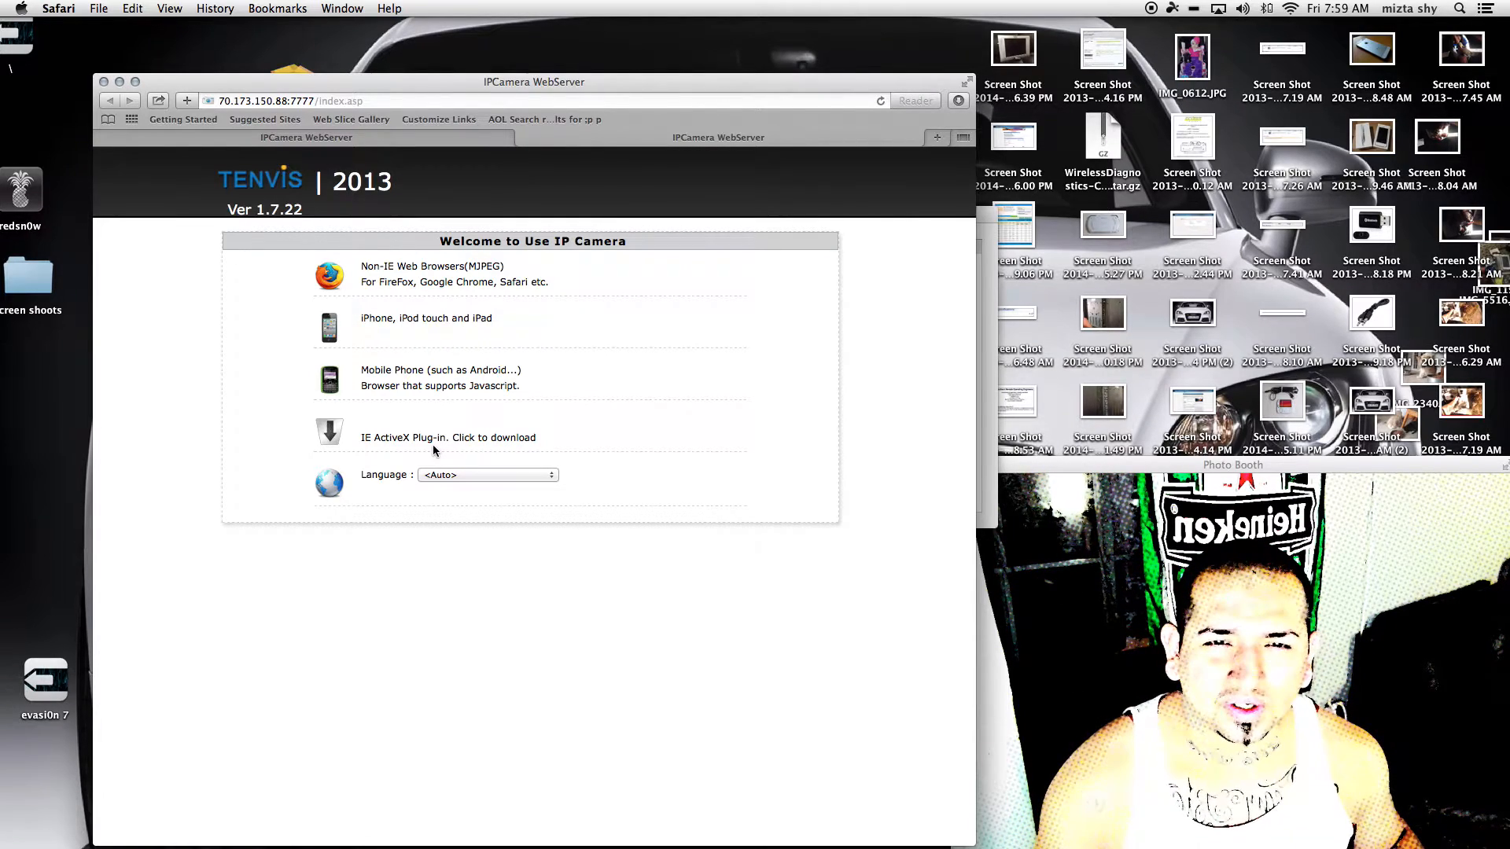
mouse_move(614, 435)
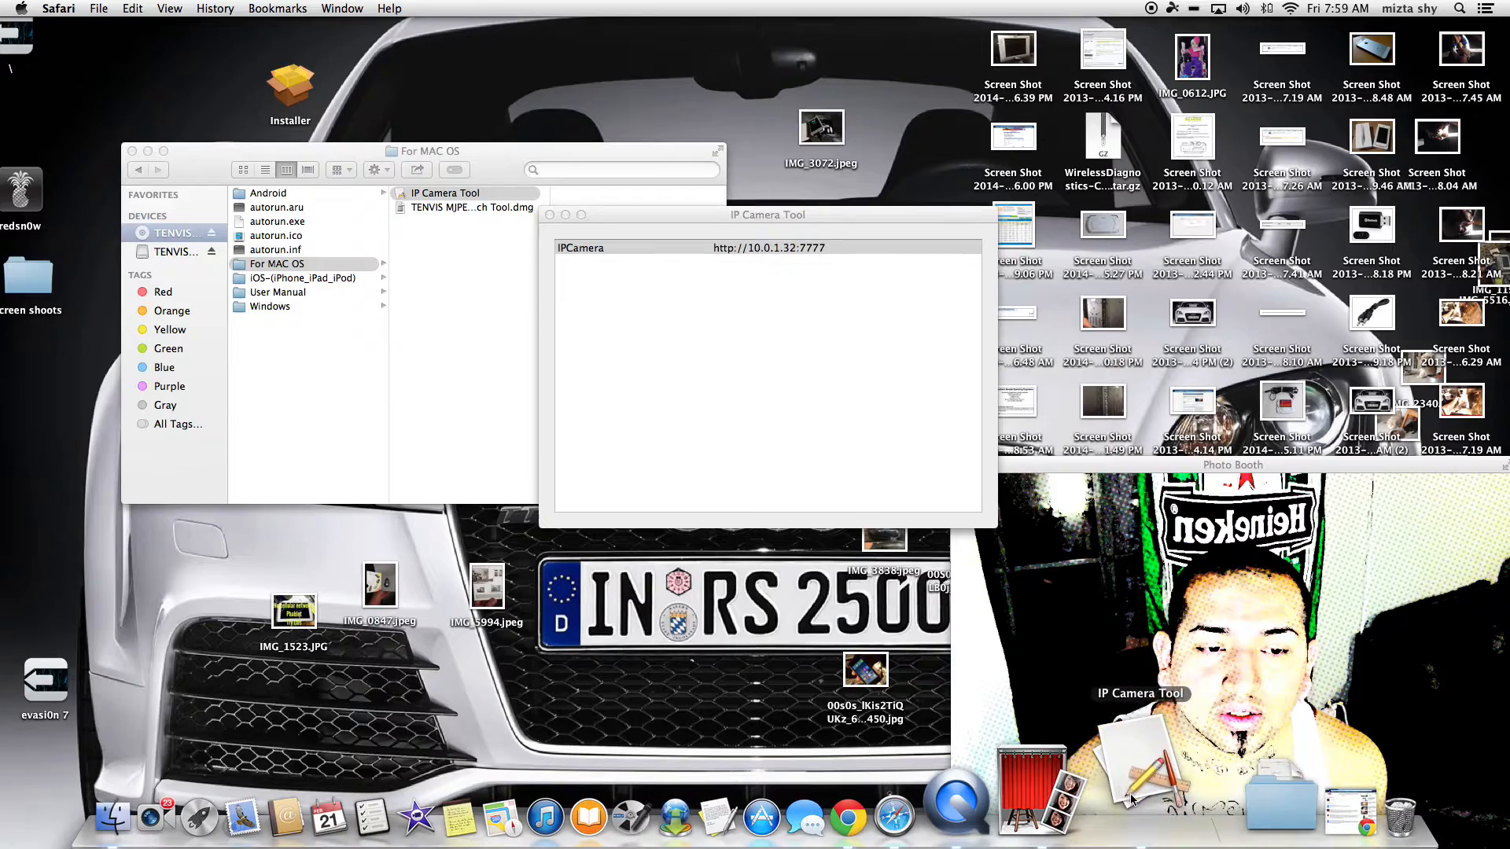
double_click(768, 248)
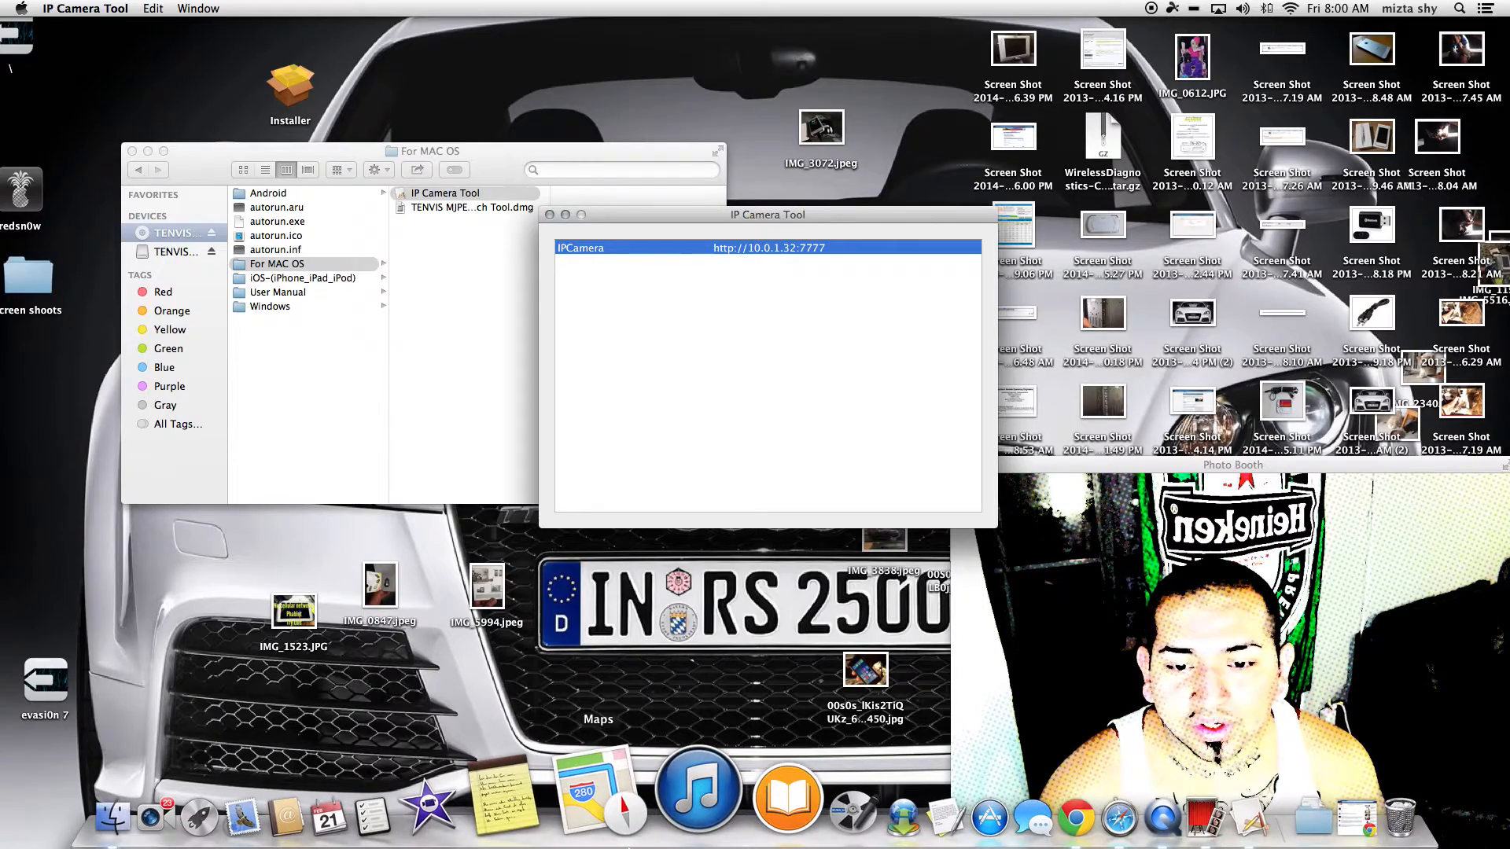
mouse_move(699, 795)
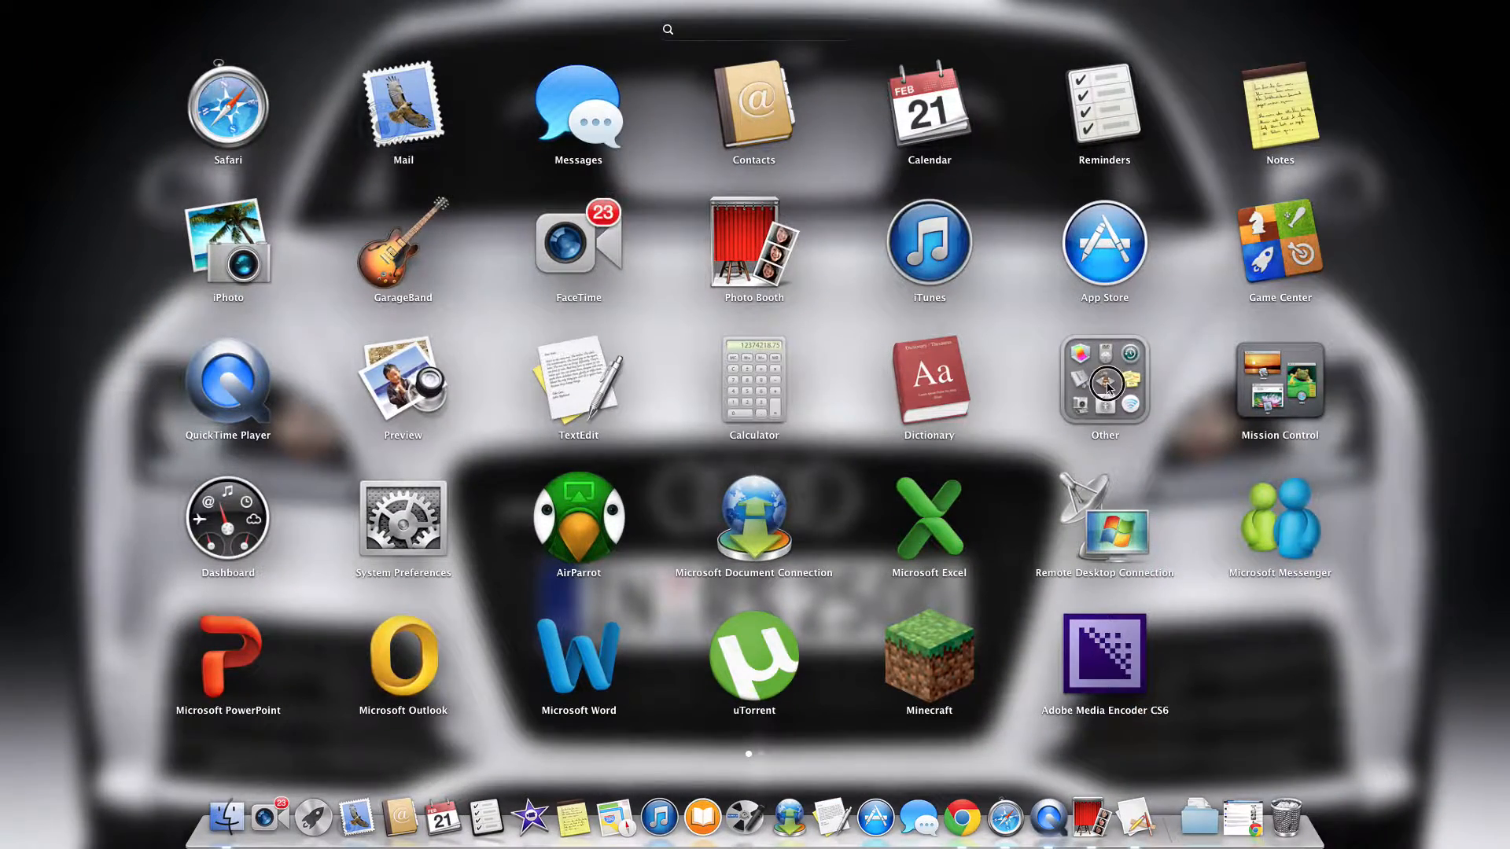
Edit the AirPort Extreme in AirPort Utility and select the 'camera 1' Network port entry.
click(1104, 379)
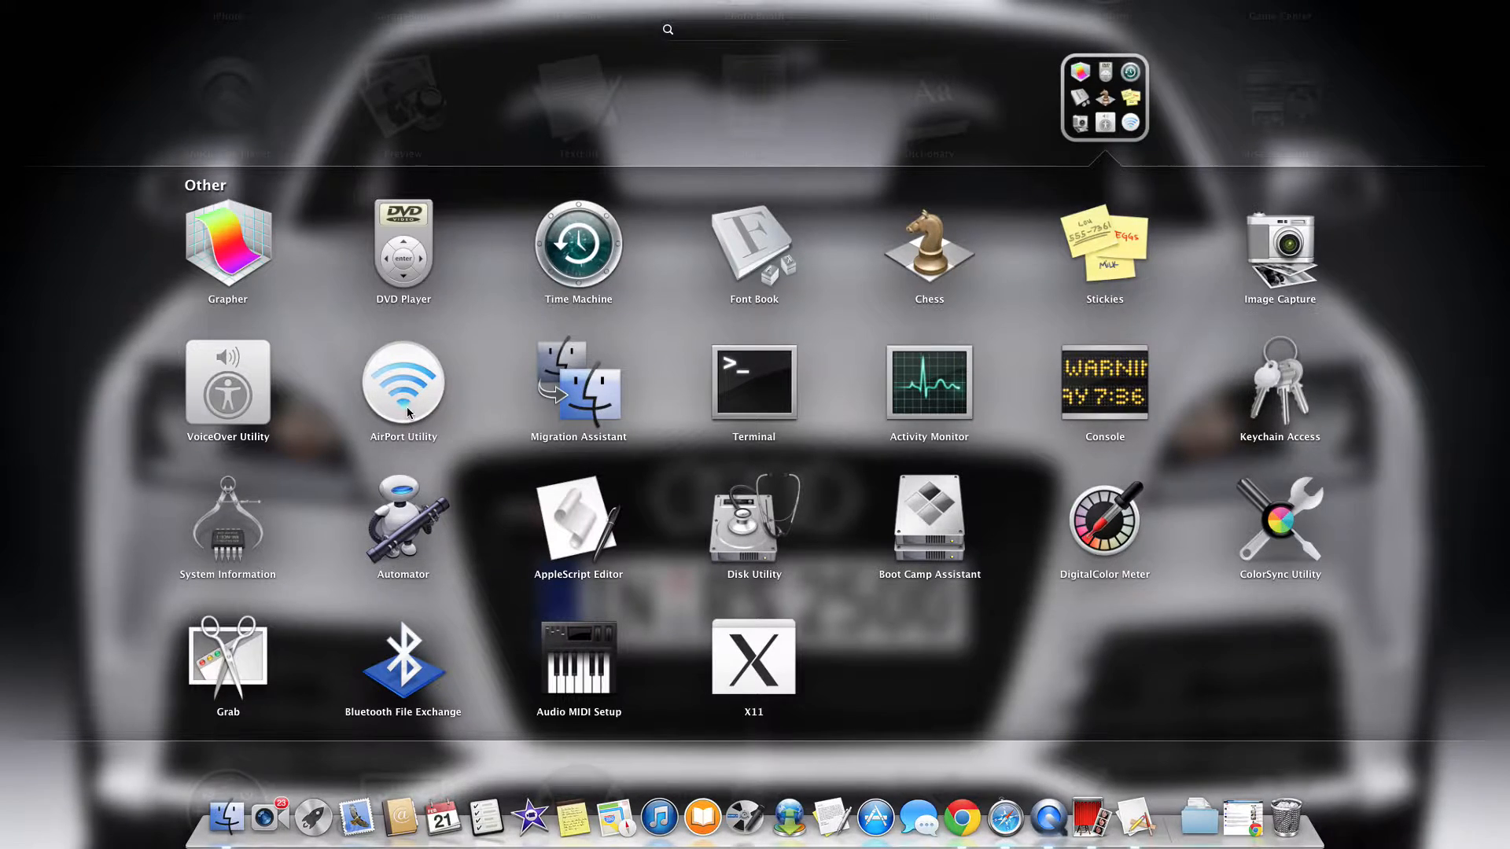
click(403, 382)
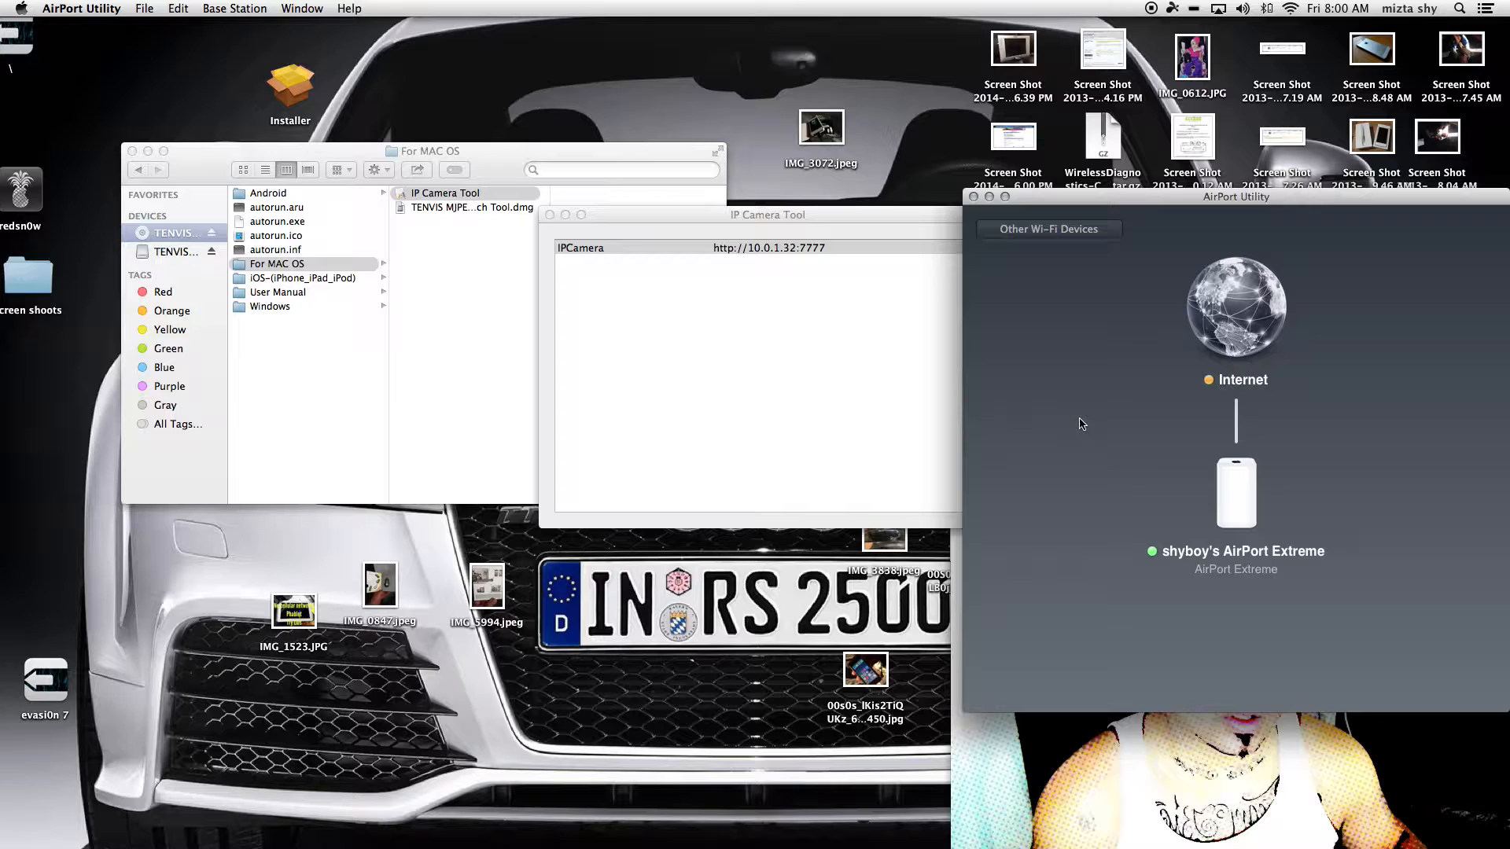
click(1235, 493)
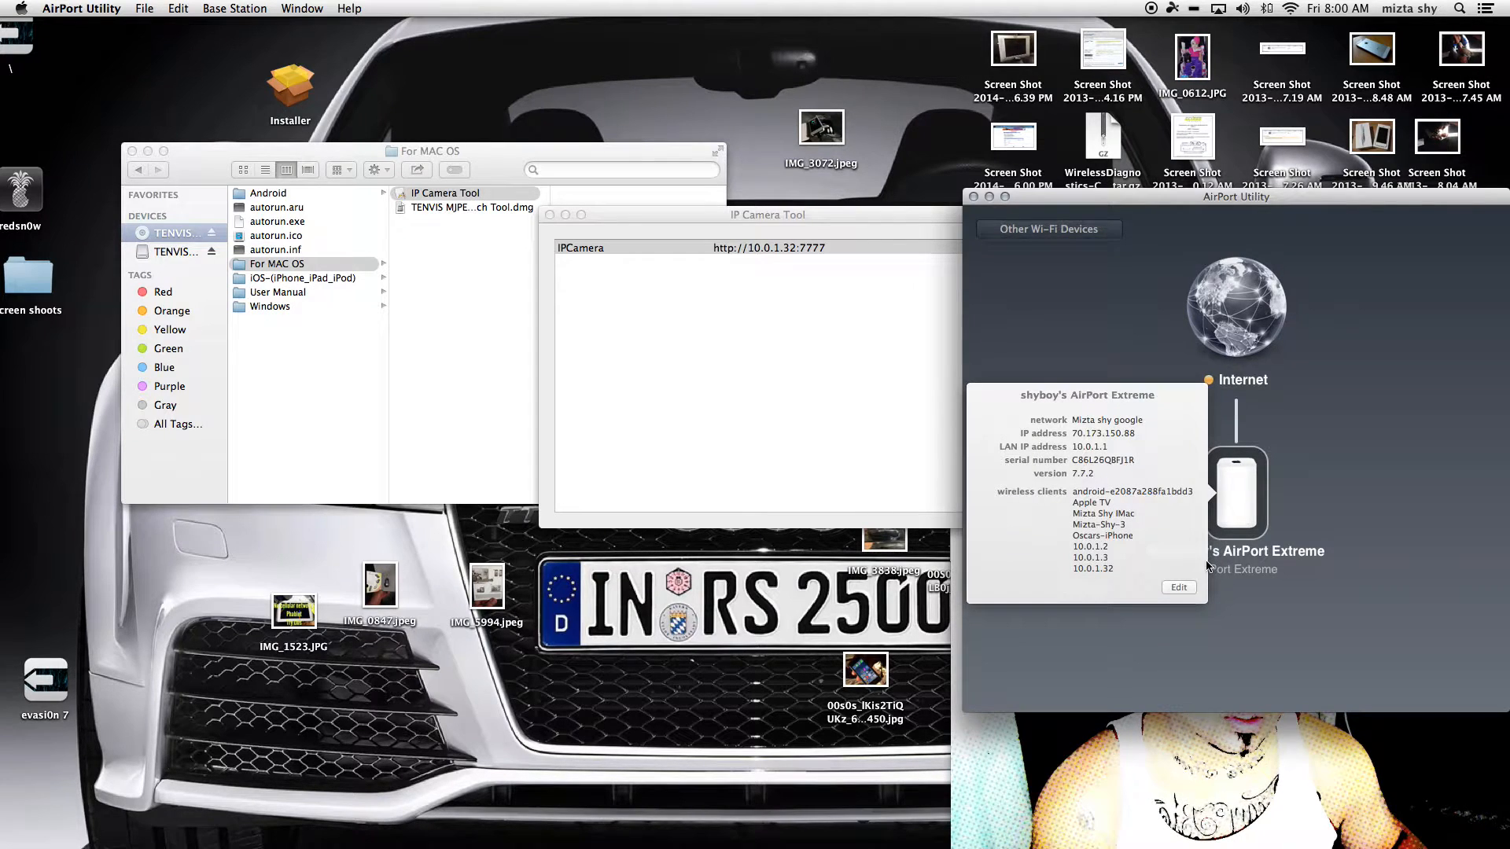
click(1179, 588)
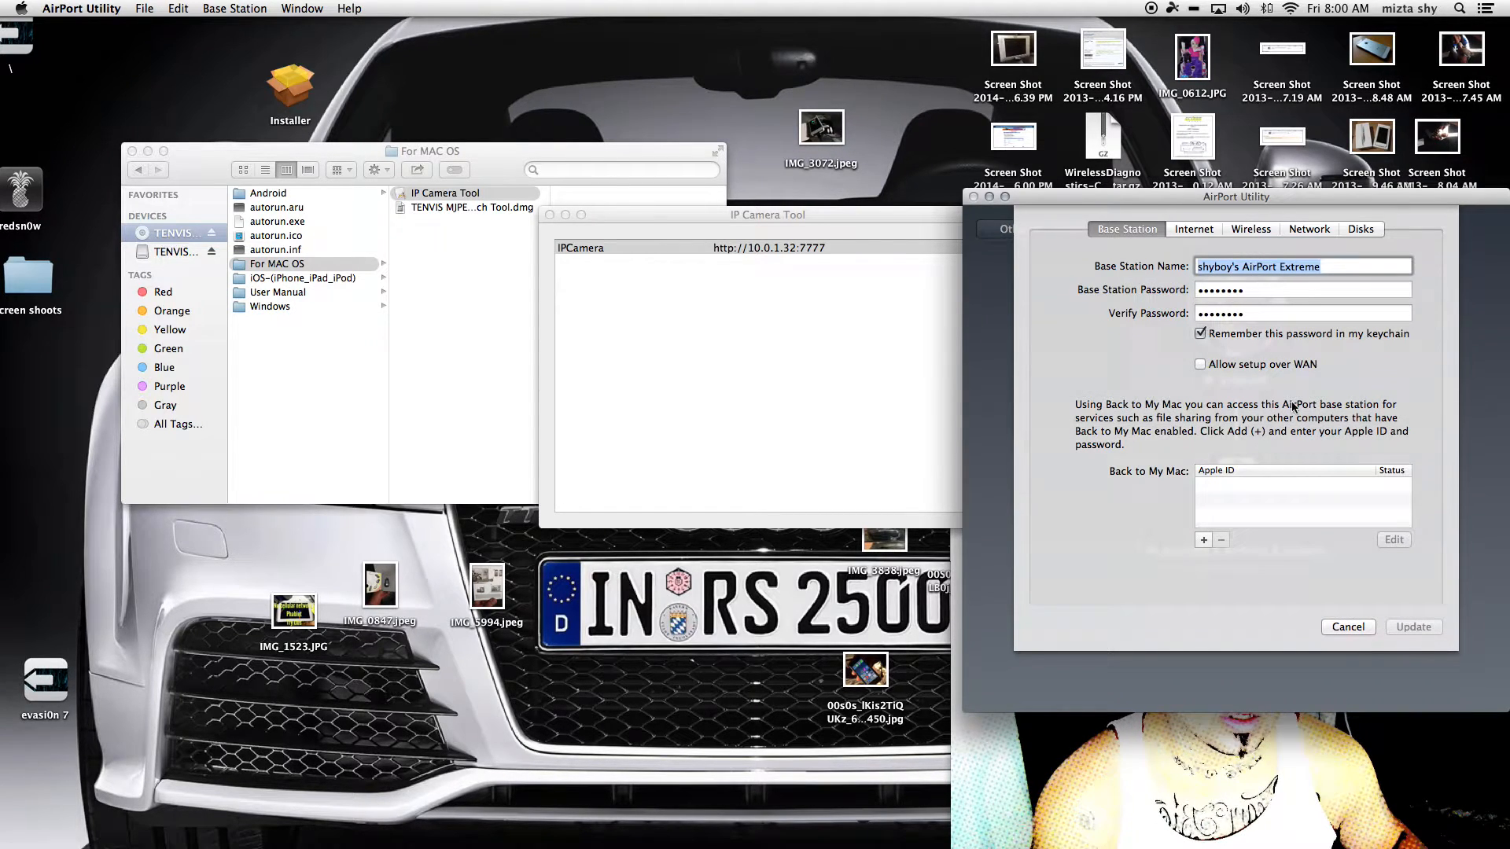
click(1309, 228)
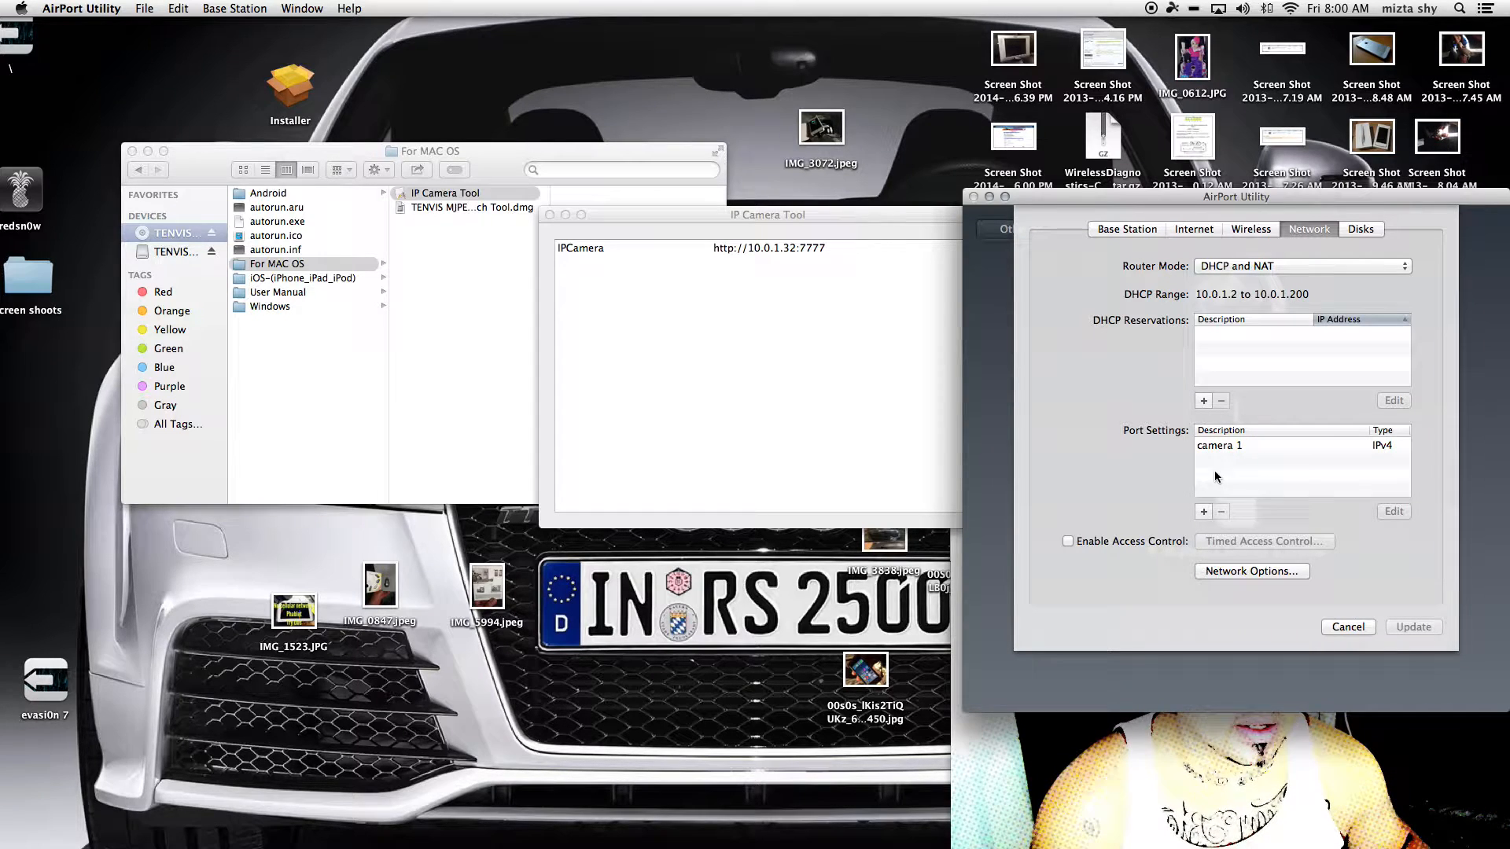
click(1219, 445)
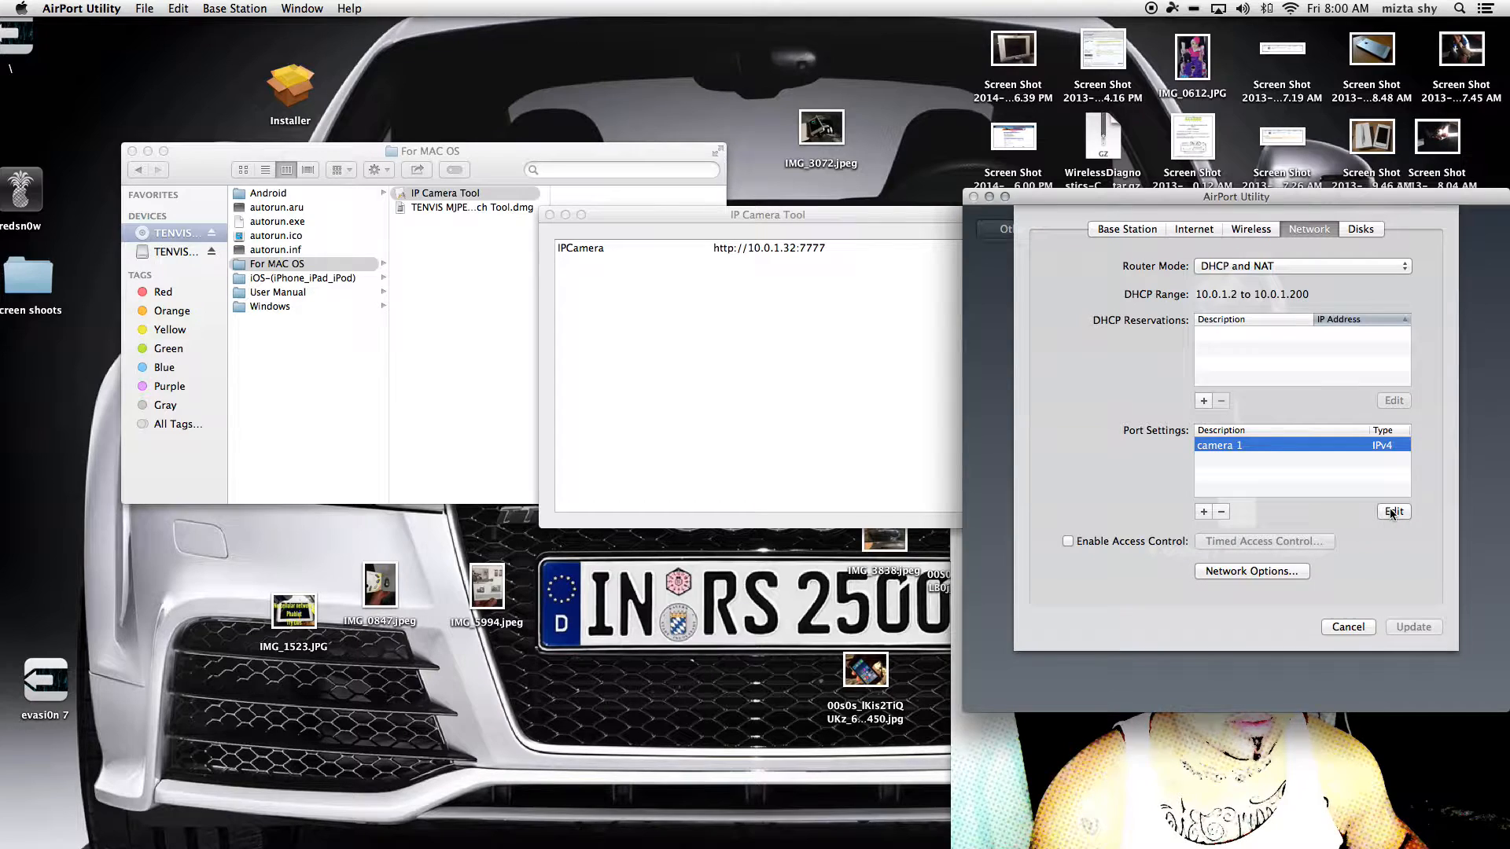
click(1392, 511)
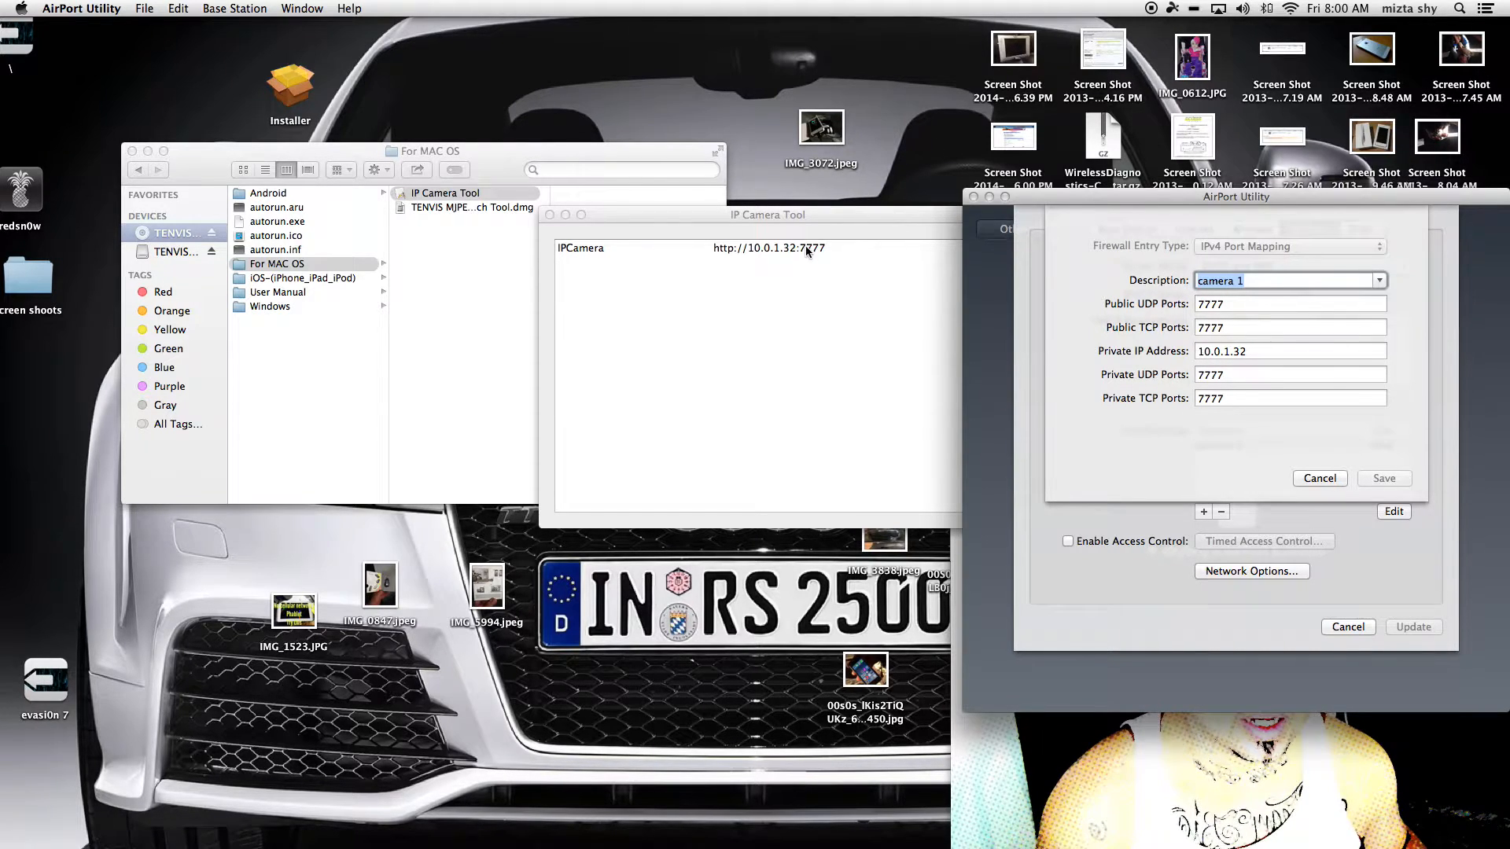
mouse_move(1171, 309)
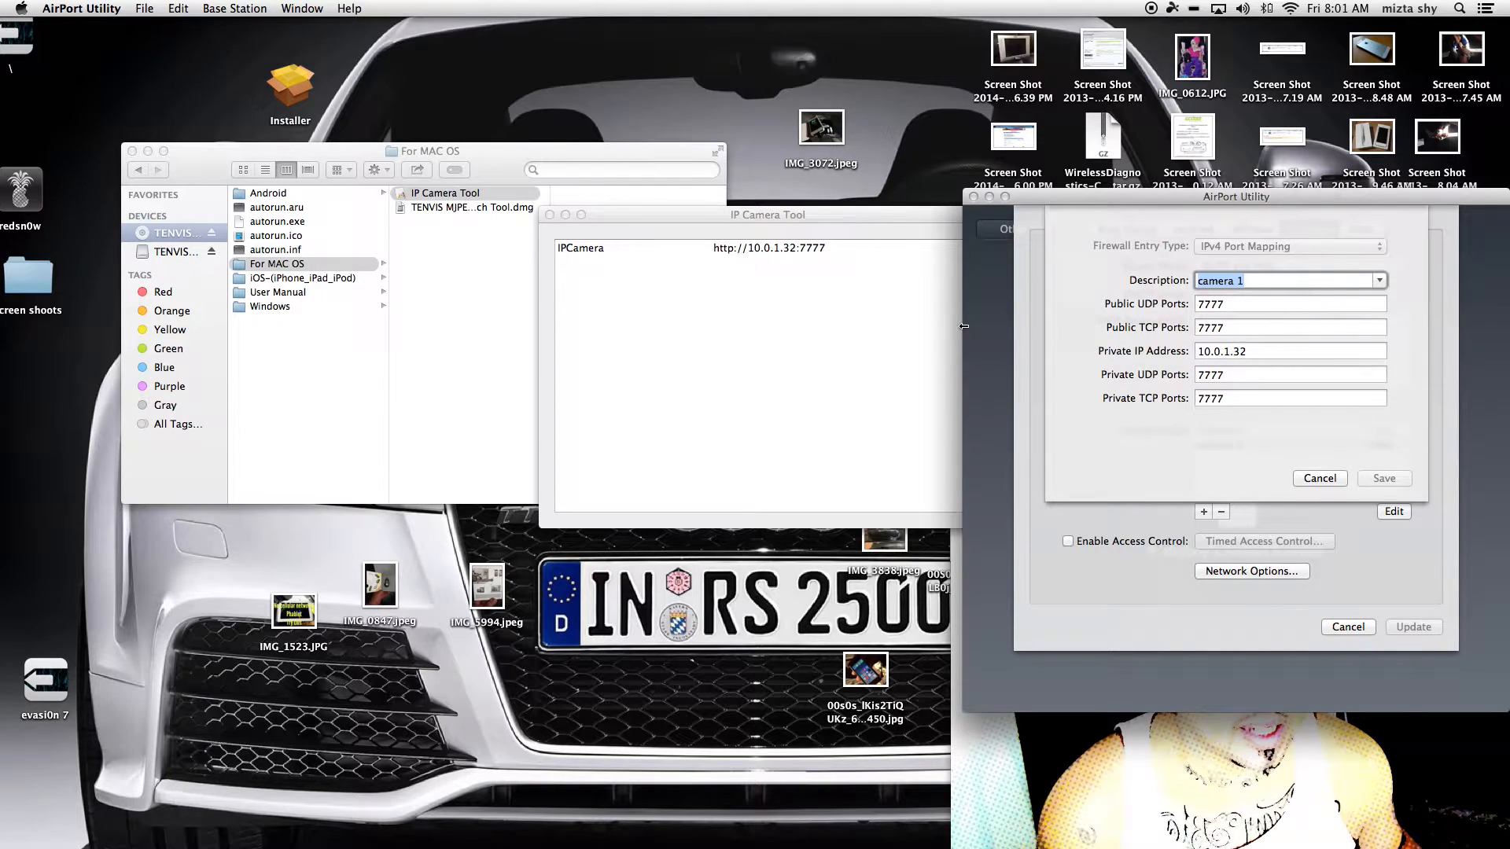
mouse_move(753, 261)
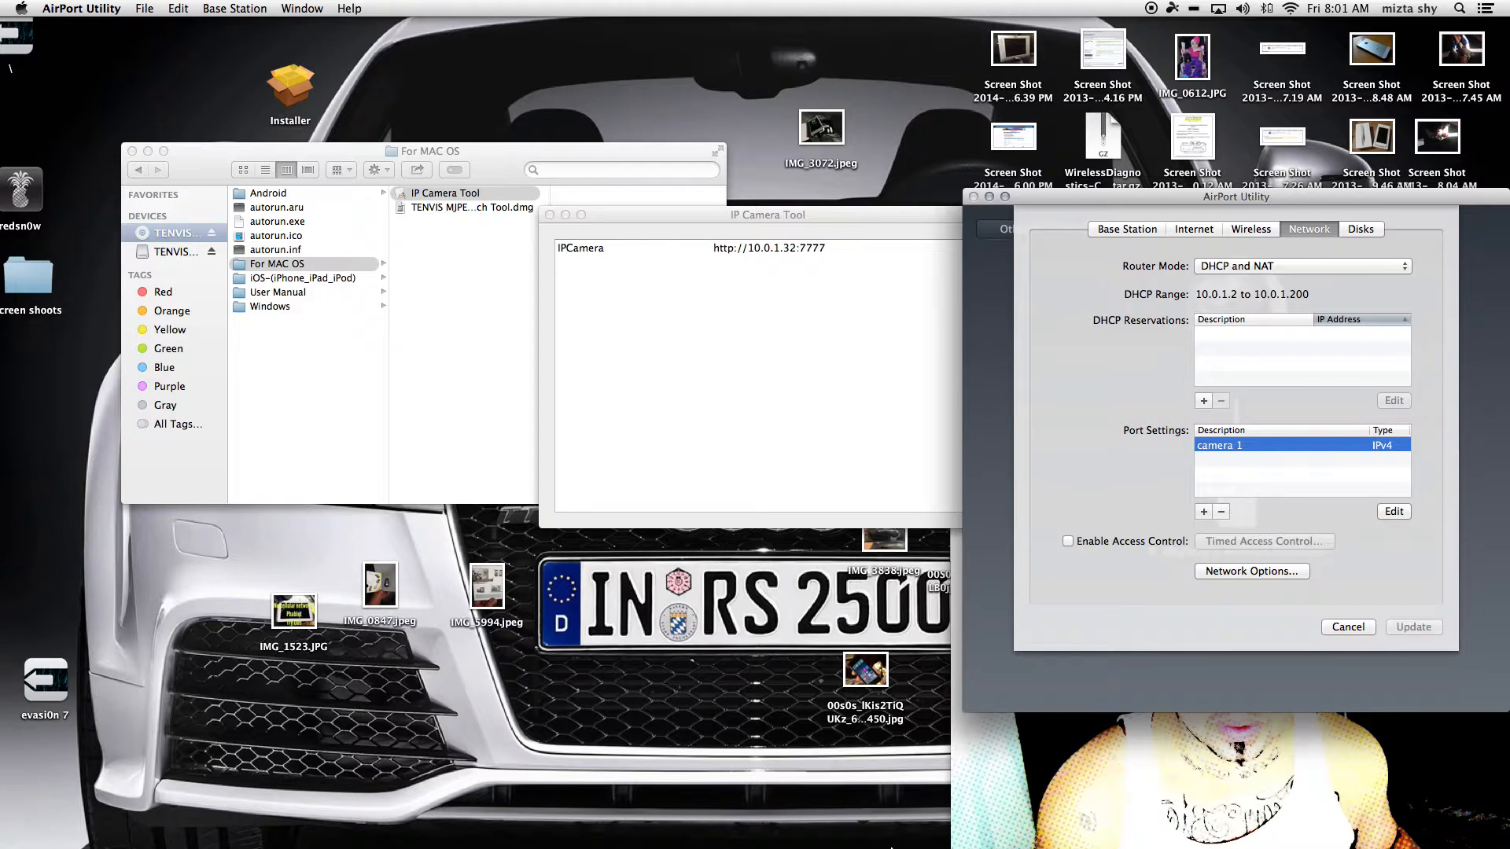
mouse_move(730, 585)
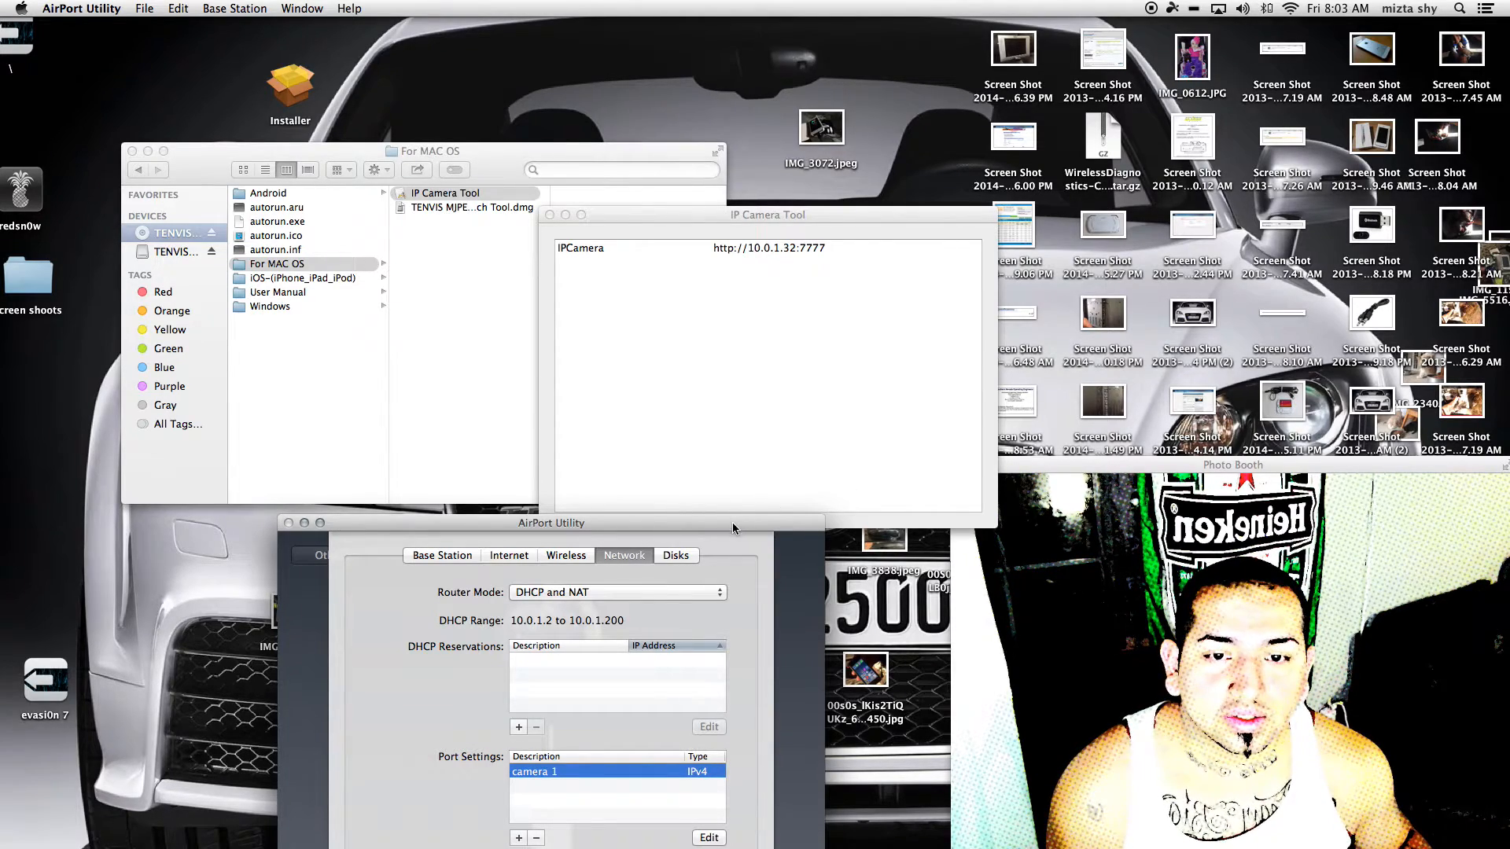
drag(552, 523, 947, 374)
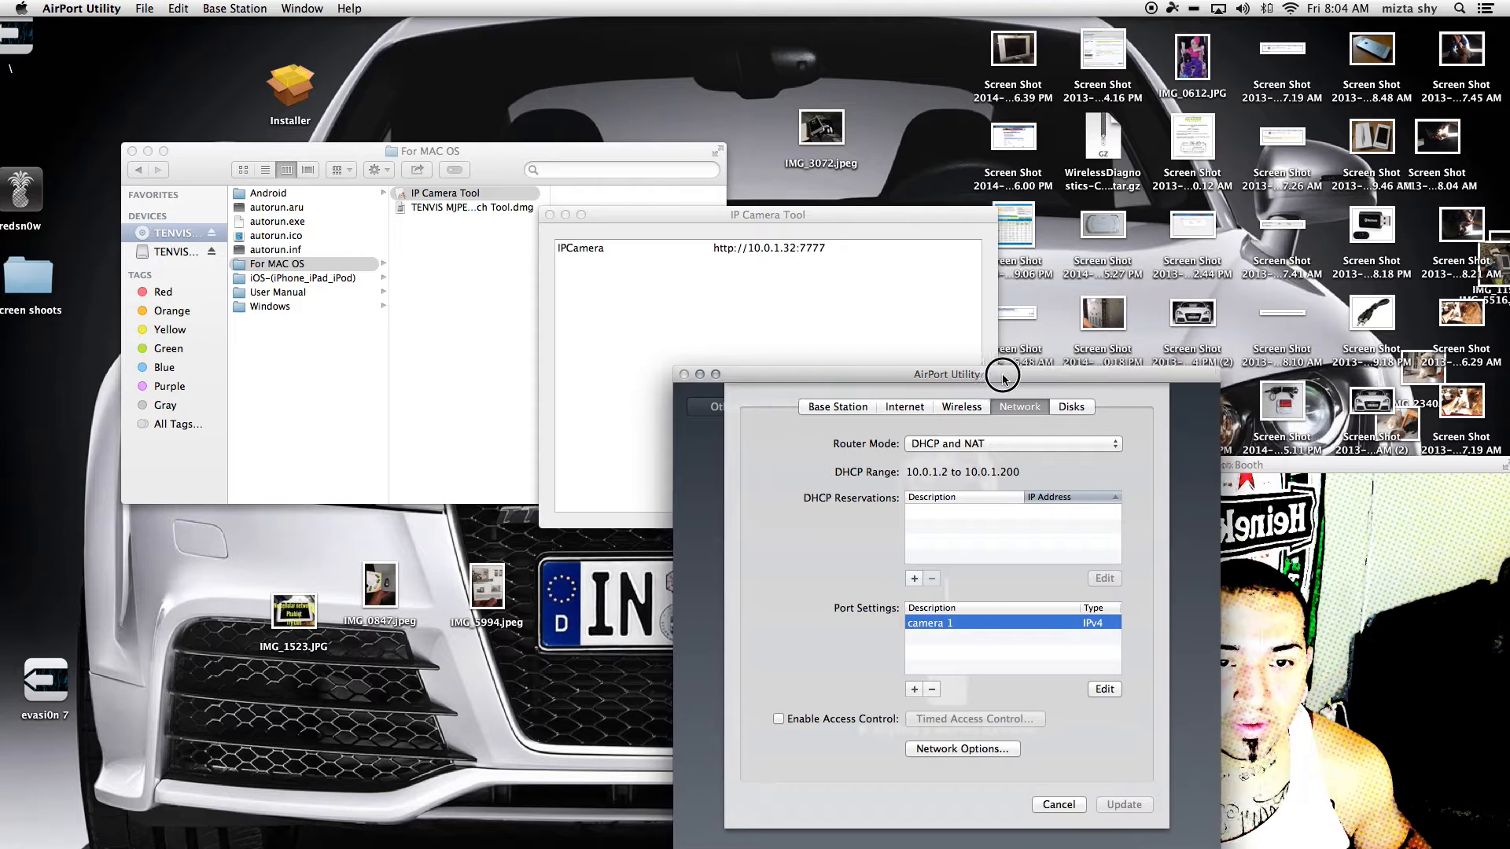
drag(947, 374, 1149, 310)
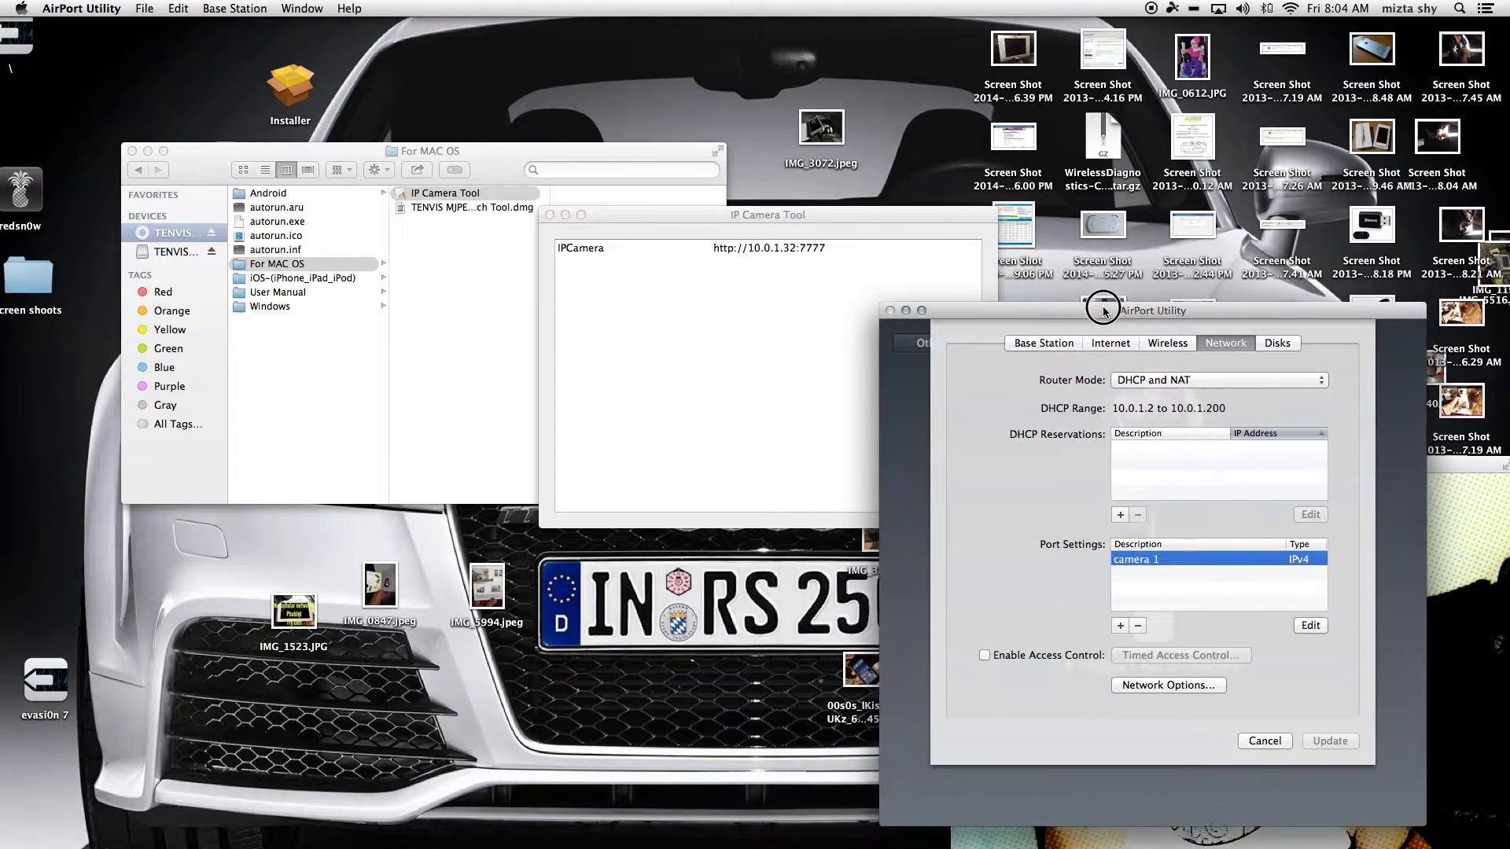